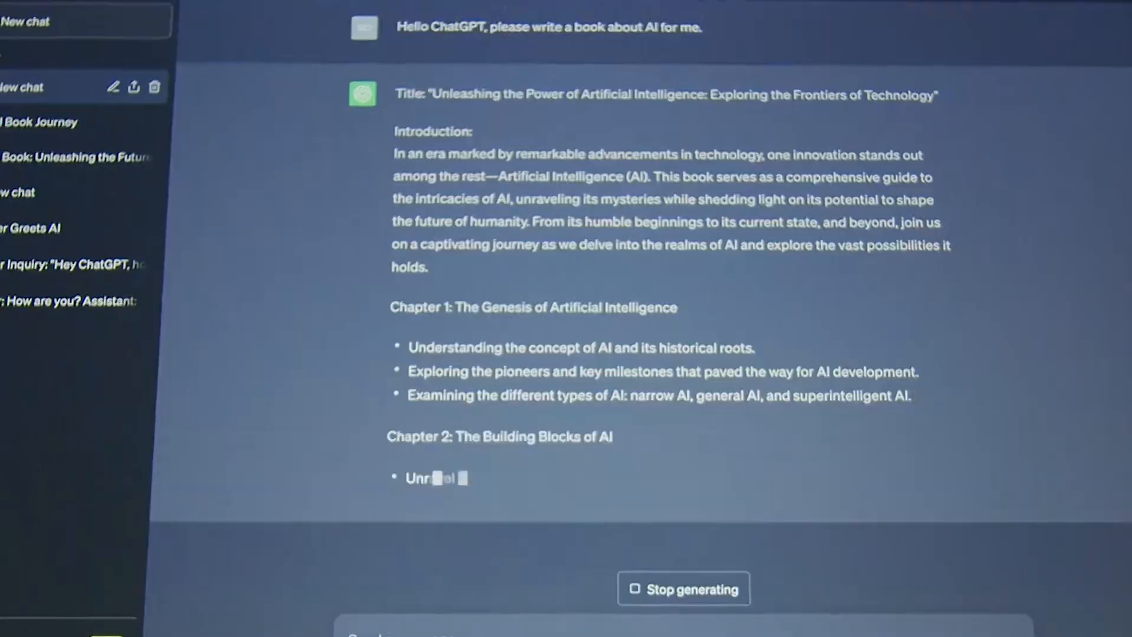
Review ChatGPT's AI book draft, then send Grok the message 'Hey, how are you?'.
scroll(down, 3)
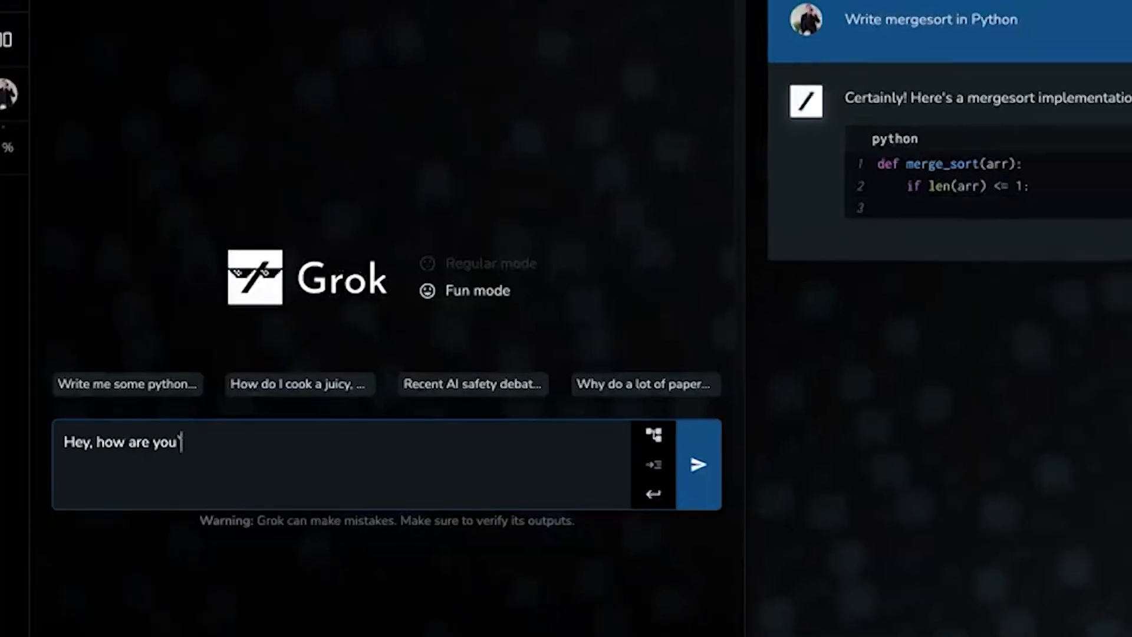
click(695, 464)
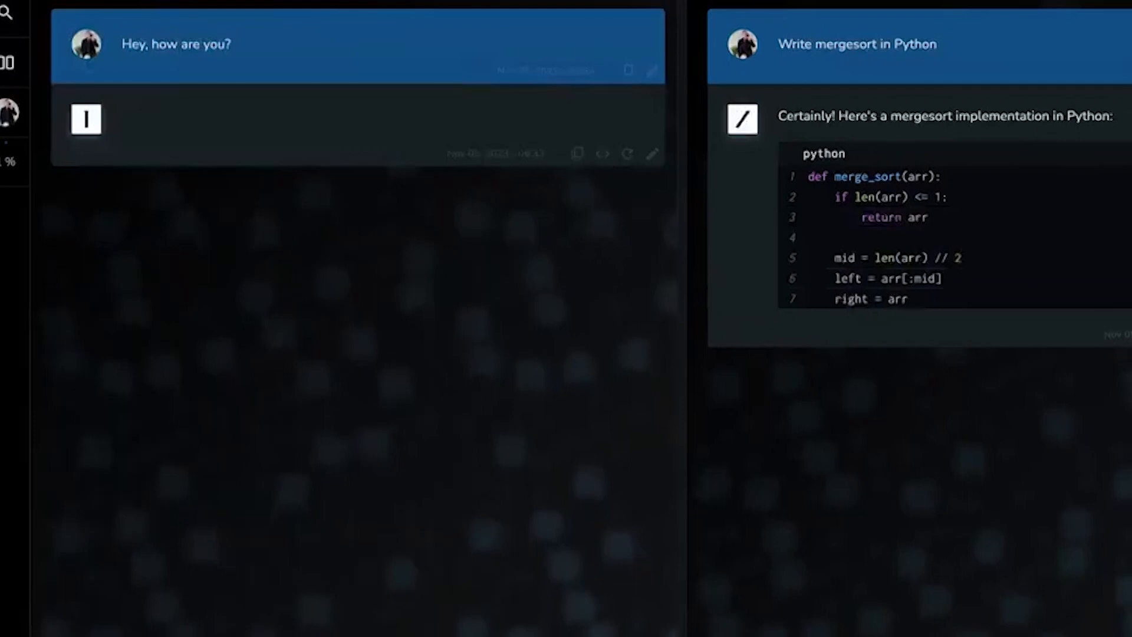